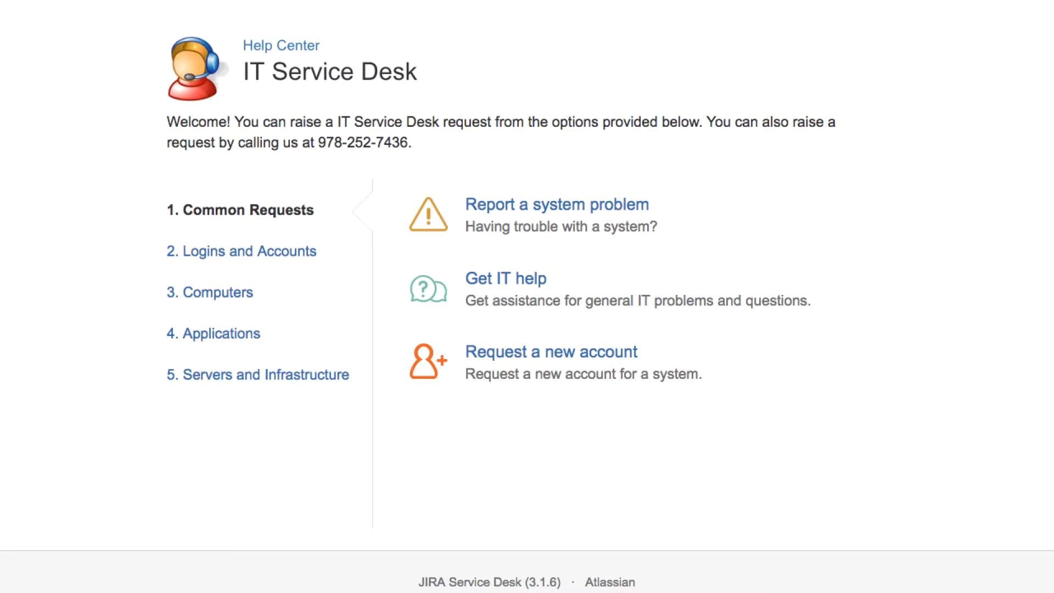
Step: Open the empty 'Report a system problem' request form from the IT Service Desk help center
left_click(556, 204)
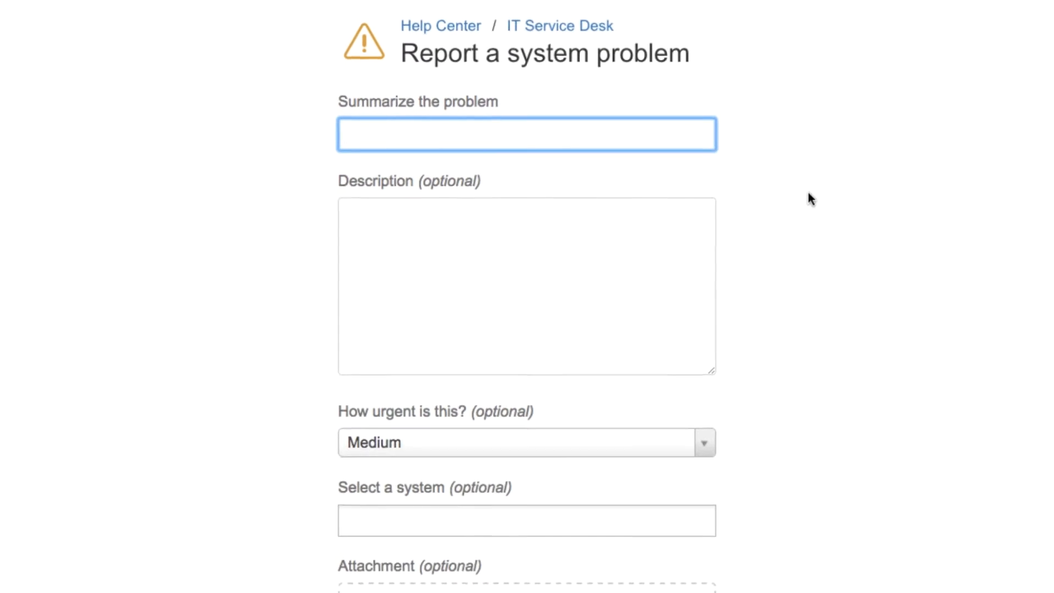
scroll("down", 3)
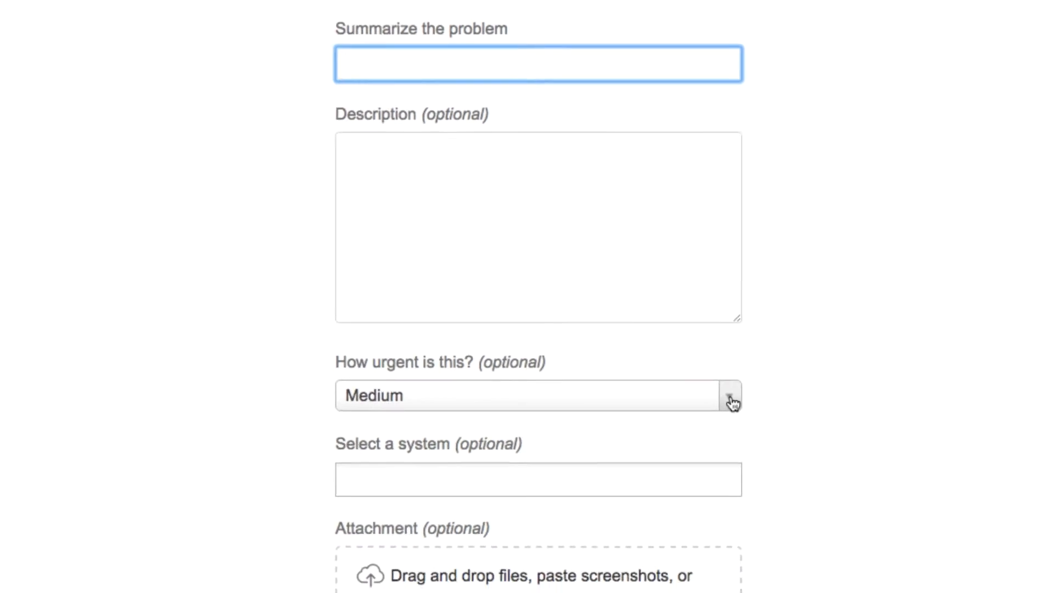
left_click(731, 396)
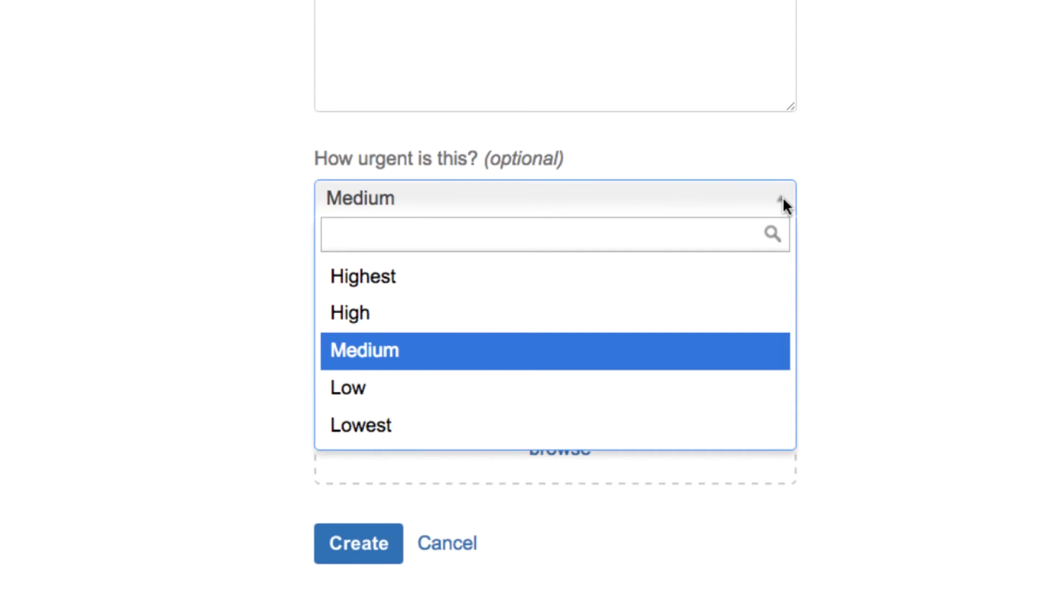
left_click(357, 543)
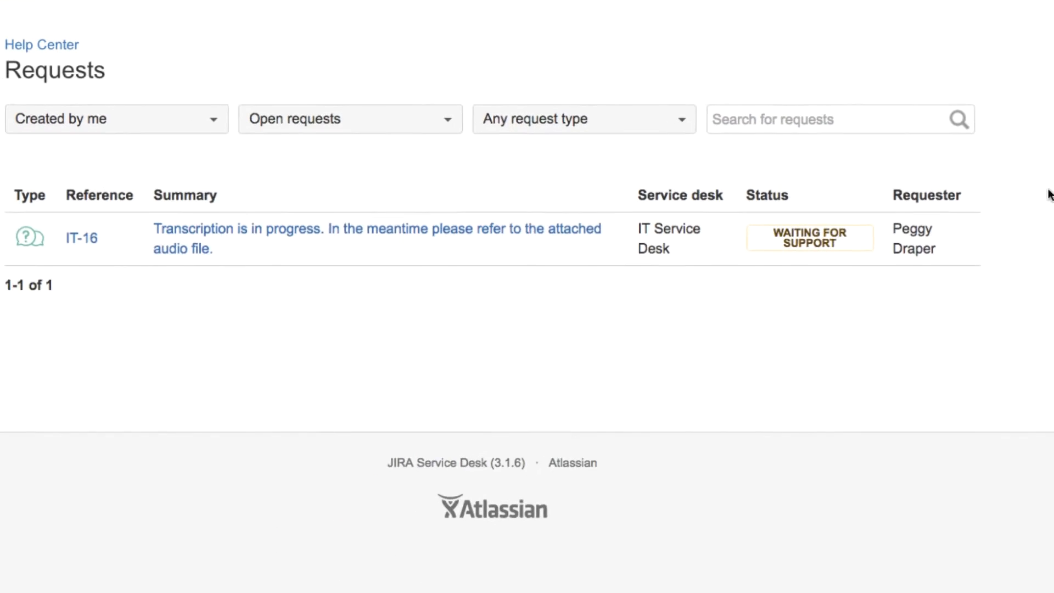